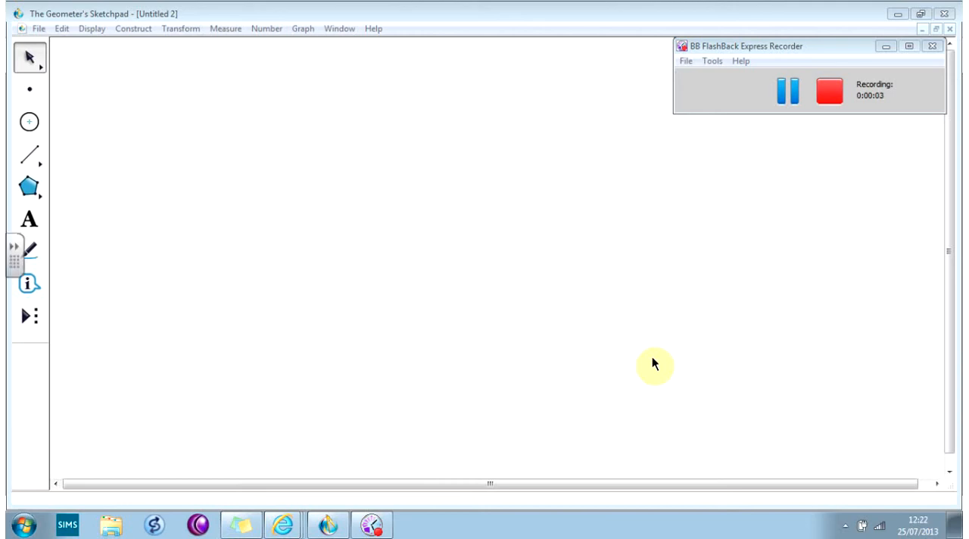
pyautogui.moveTo(180, 27)
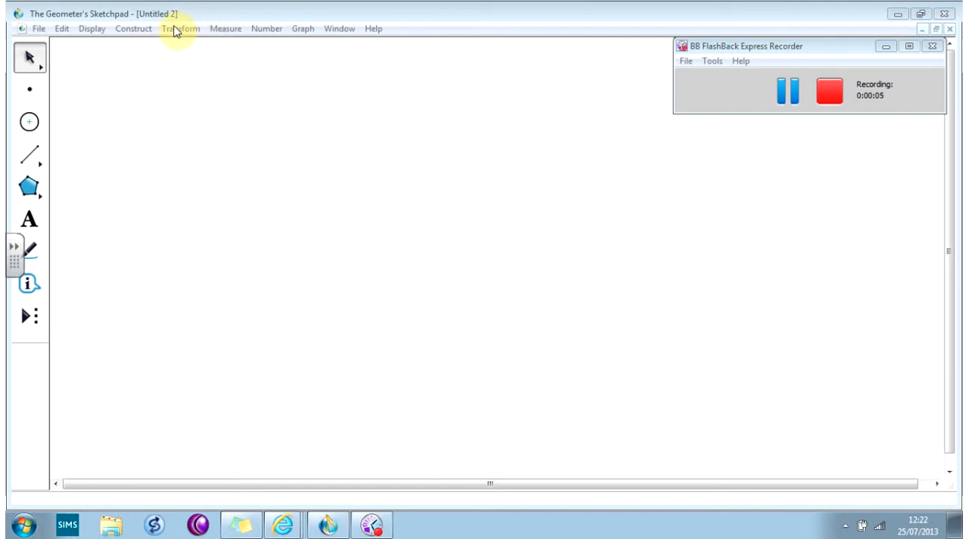
pyautogui.moveTo(30, 155)
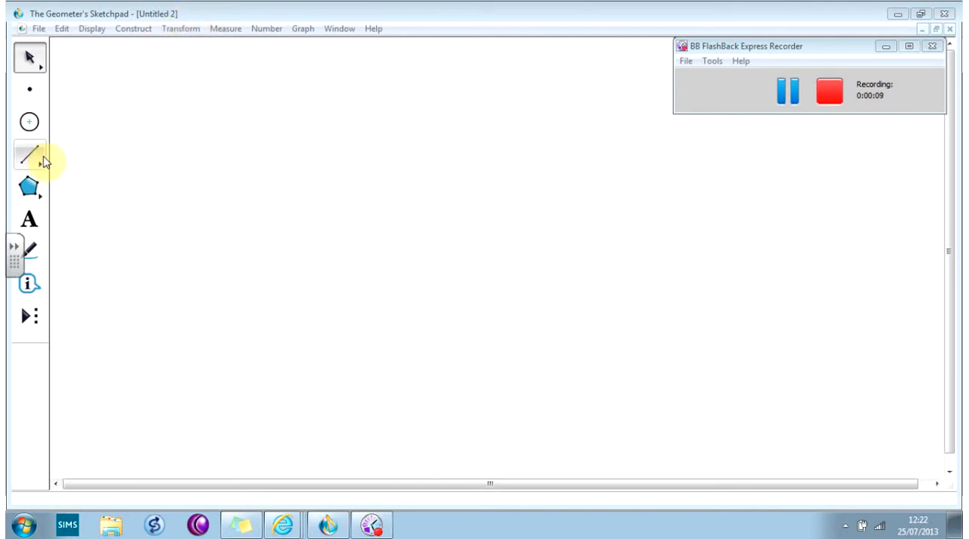
pyautogui.moveTo(28, 184)
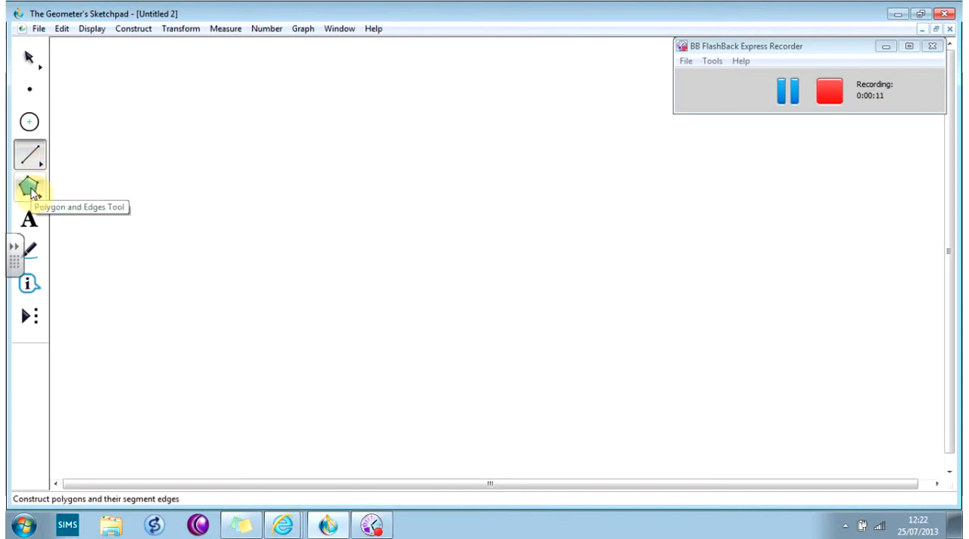
# - Draw a pink irregular seven-vertex polygon with the Polygon tool, then a trial green polygon that is removed
pyautogui.click(30, 183)
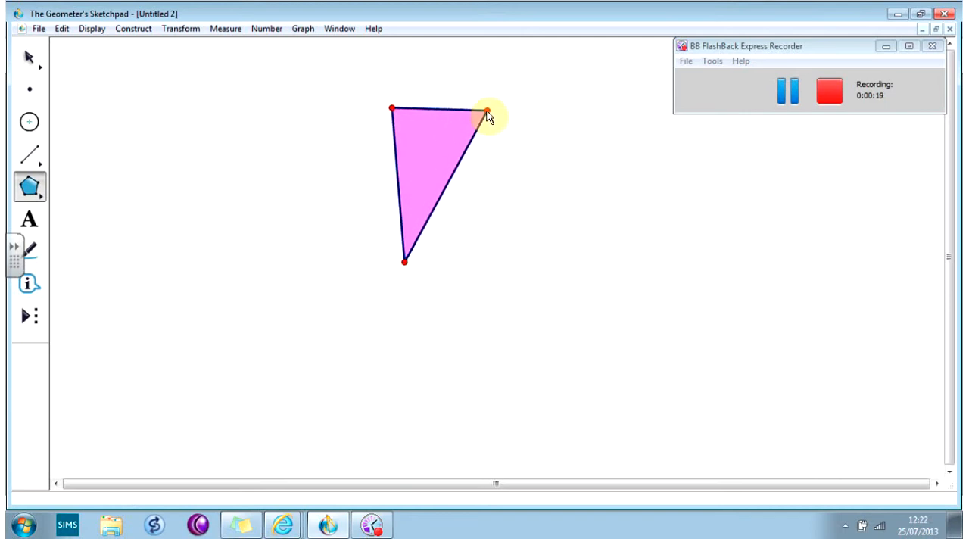
pyautogui.moveTo(487, 113); pyautogui.dragTo(484, 157)
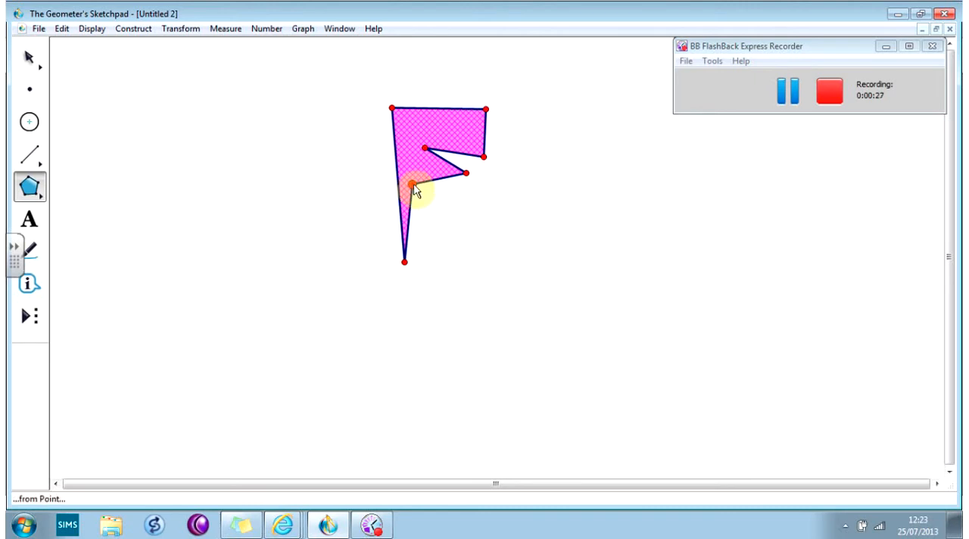
pyautogui.click(31, 188)
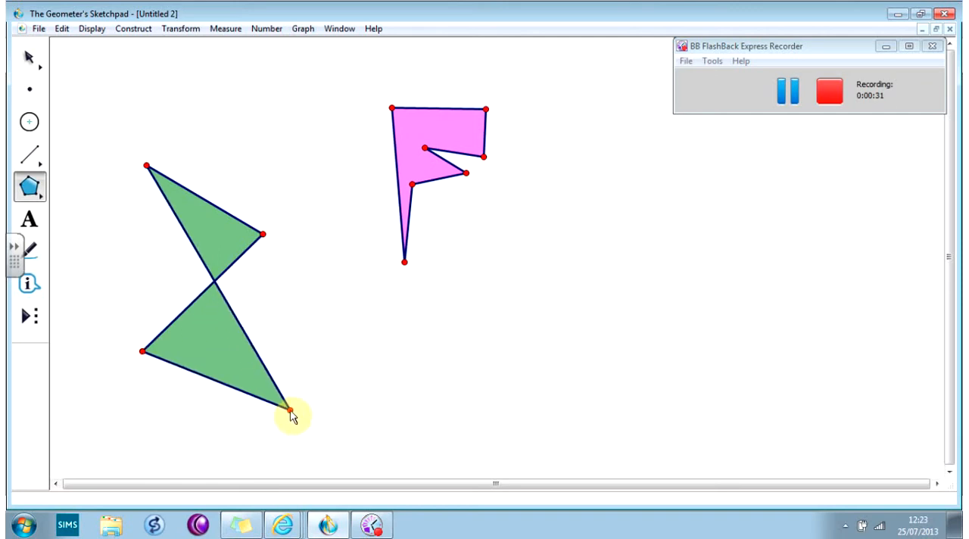
pyautogui.moveTo(291, 408); pyautogui.dragTo(112, 296)
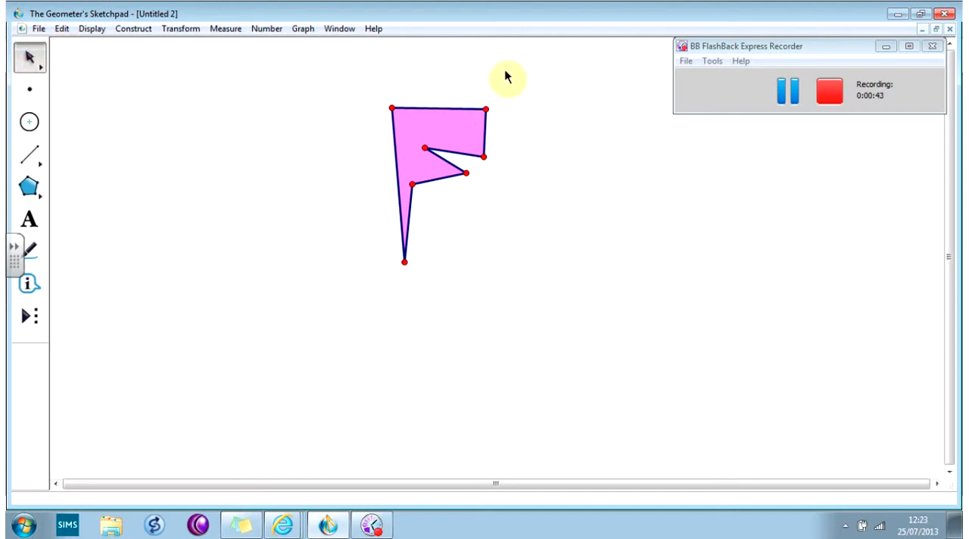
pyautogui.moveTo(375, 169)
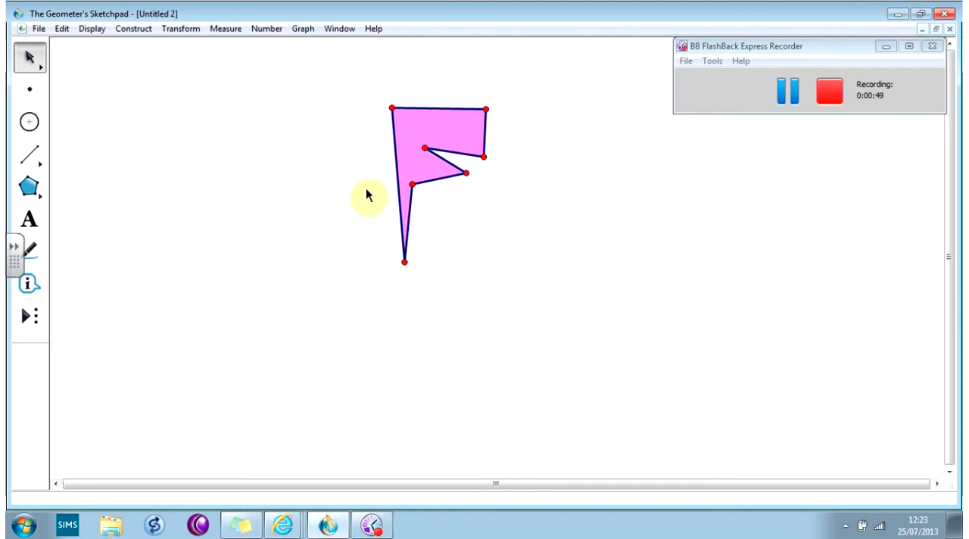
pyautogui.moveTo(460, 146)
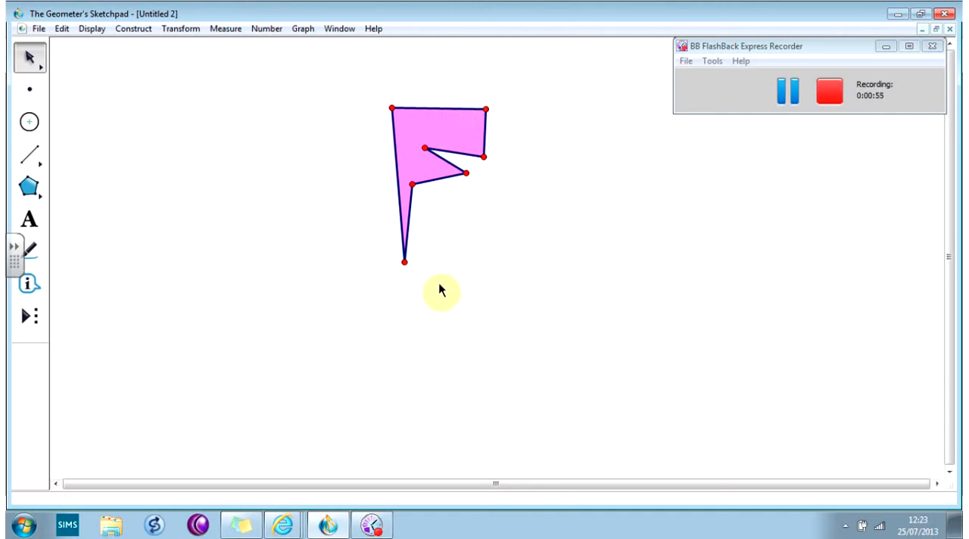
pyautogui.moveTo(405, 261)
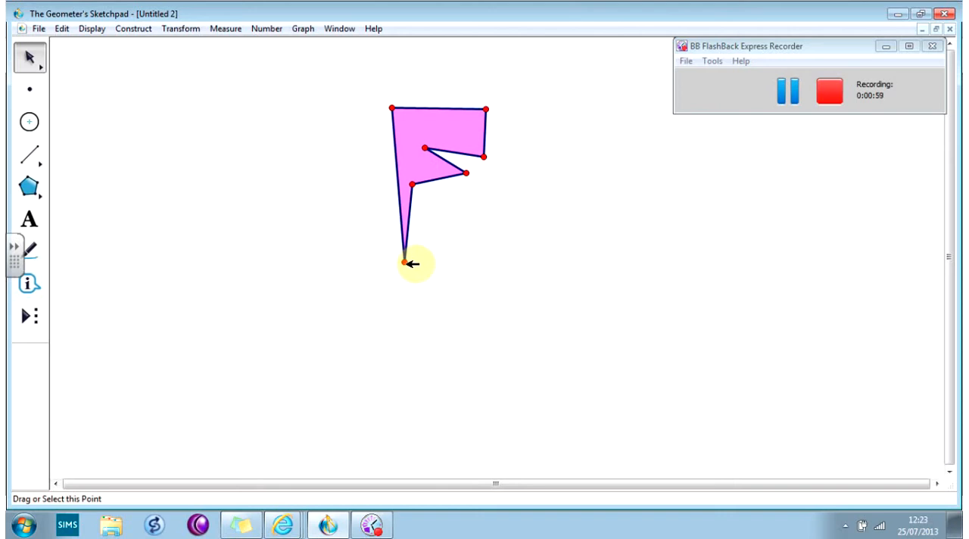
pyautogui.moveTo(244, 261)
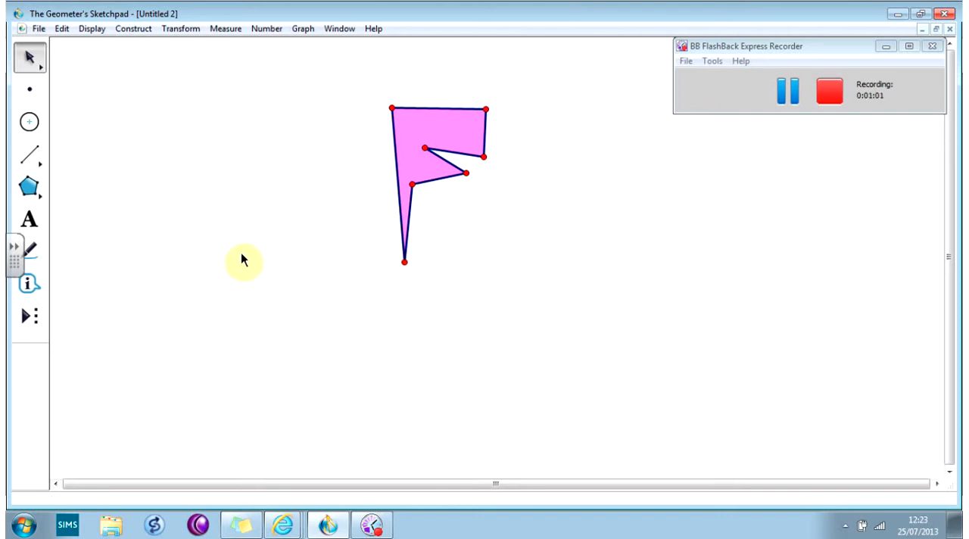
# - Handwrite the red calculation 360 ÷ 3 = 120 with the Marker left of the polygon
pyautogui.click(28, 251)
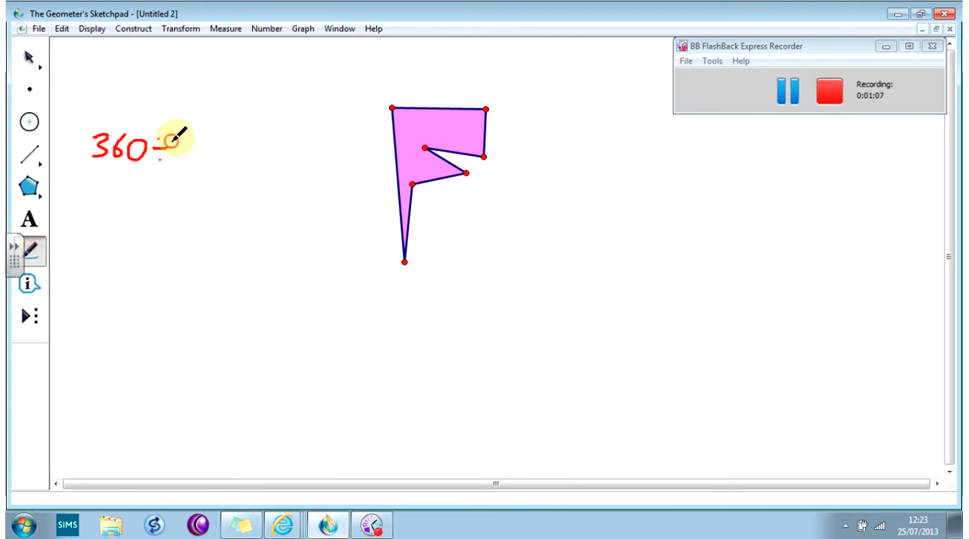
pyautogui.write('3=12')
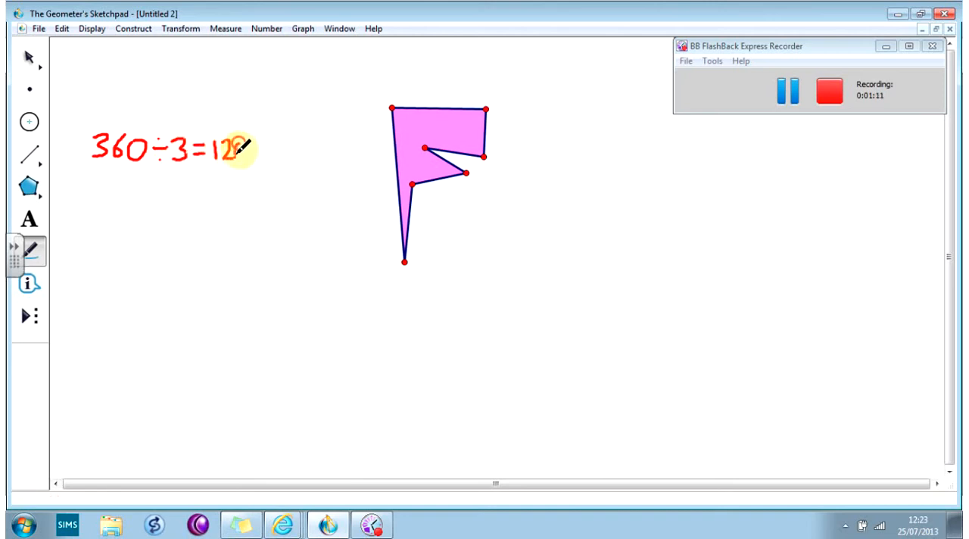
pyautogui.click(169, 147)
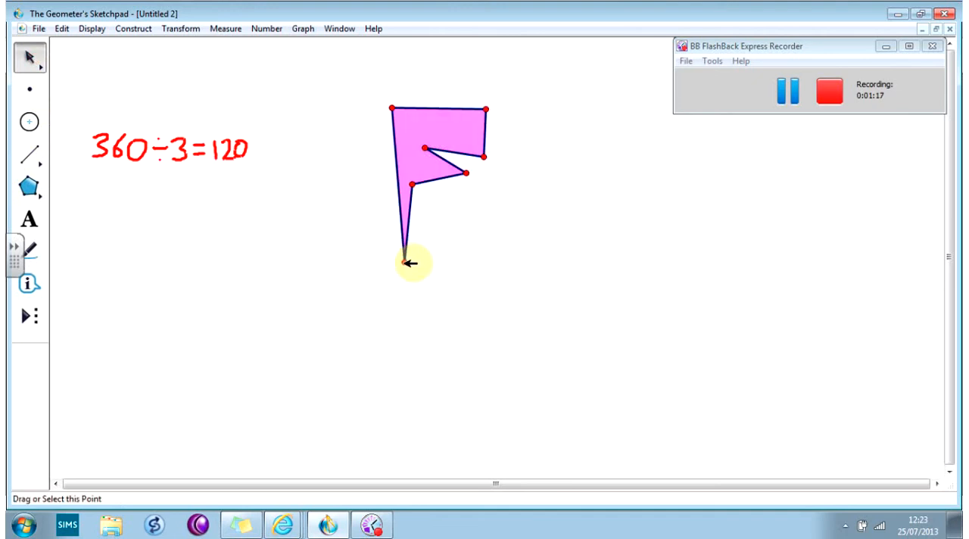
pyautogui.moveTo(406, 253)
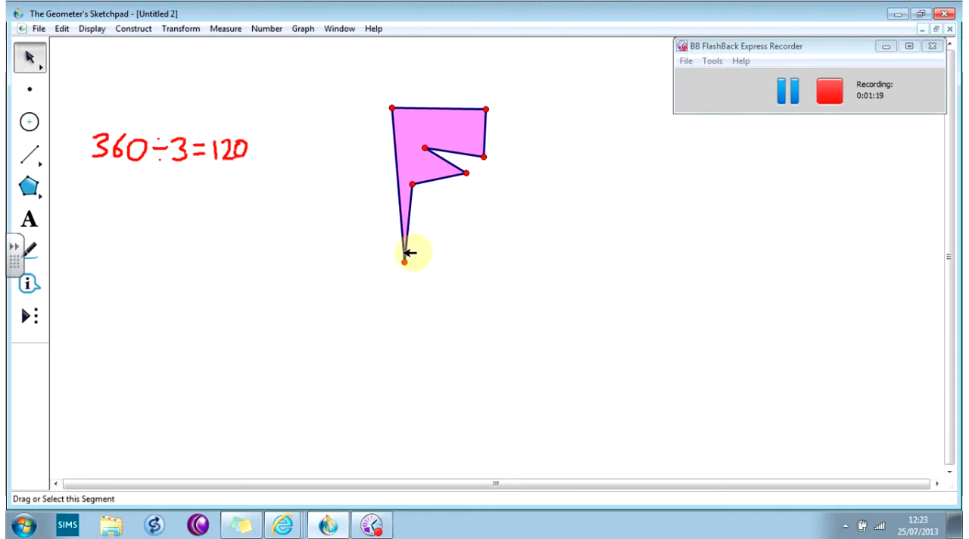
# - Mark the bottom vertex as centre and rotate the pink polygon by 120° twice via Transform > Rotate
pyautogui.click(403, 260)
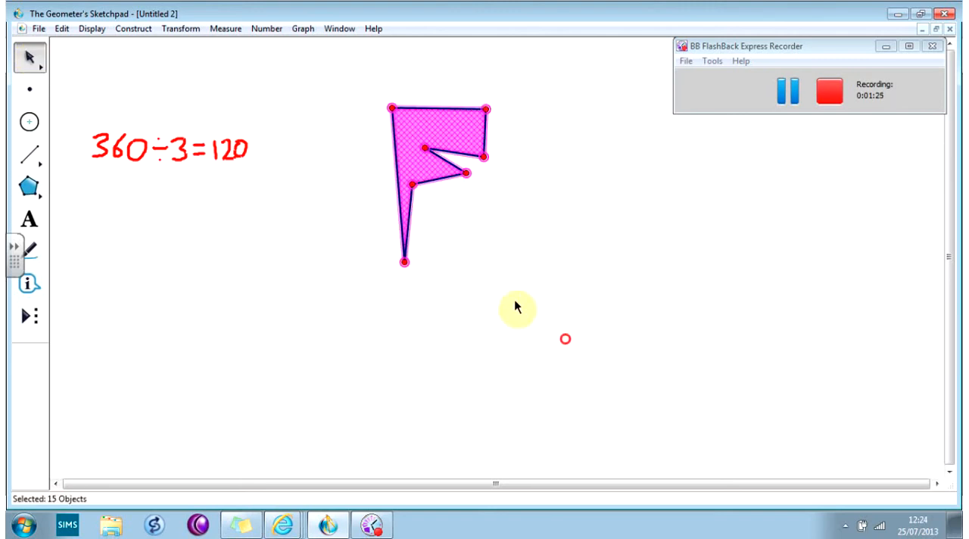
pyautogui.click(180, 27)
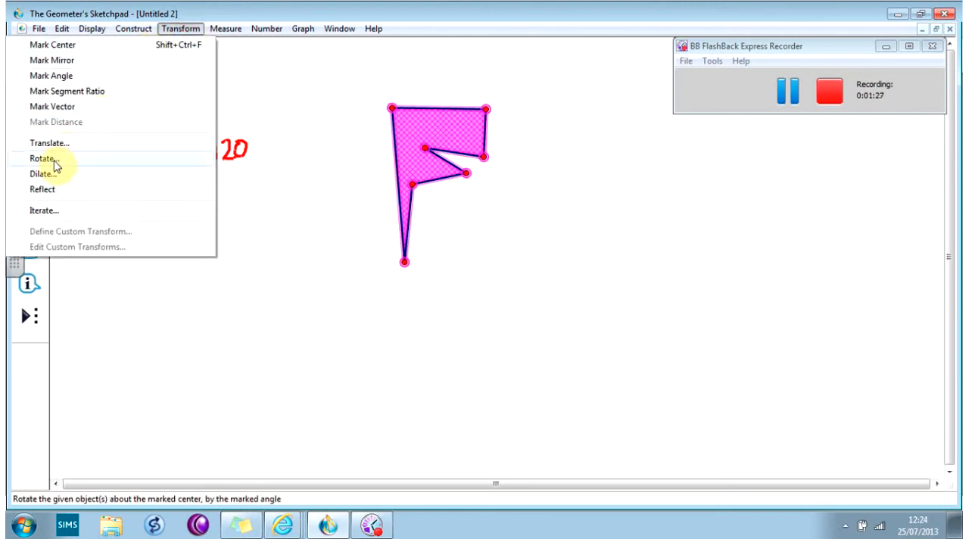
pyautogui.click(43, 159)
pyautogui.write('12')
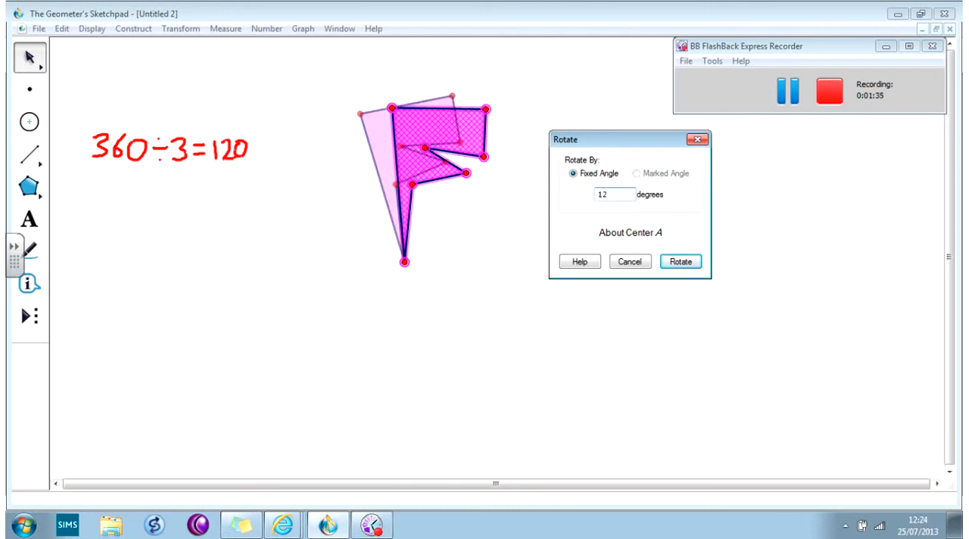
pyautogui.click(679, 261)
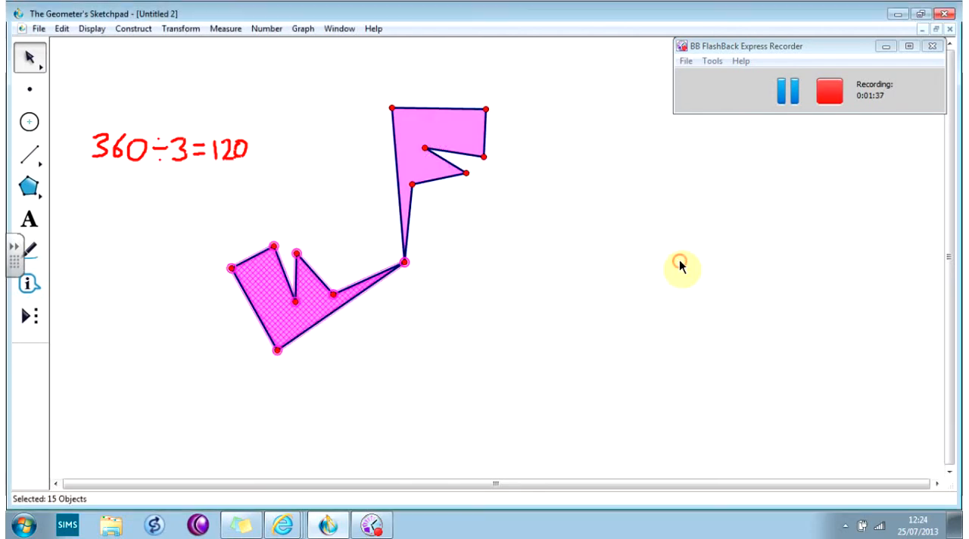
pyautogui.moveTo(245, 236)
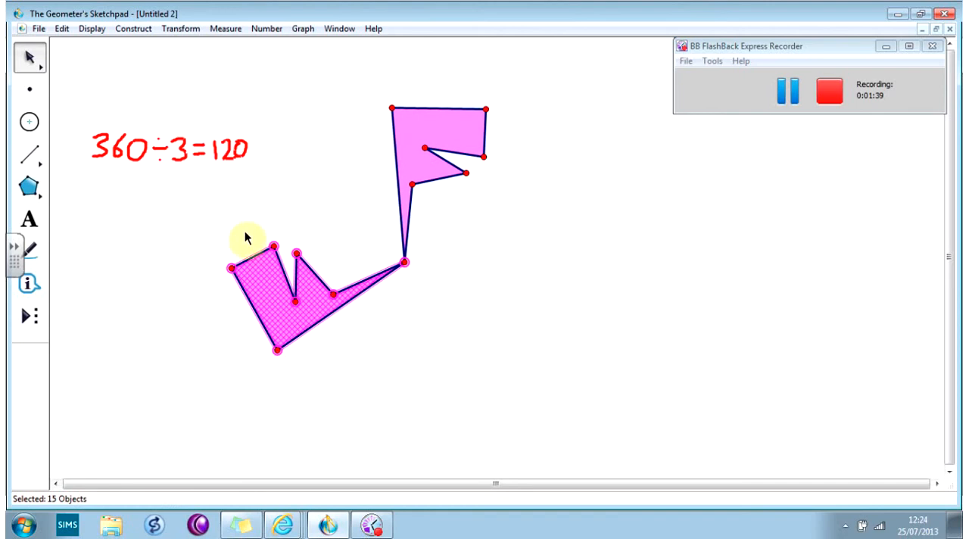
pyautogui.click(180, 27)
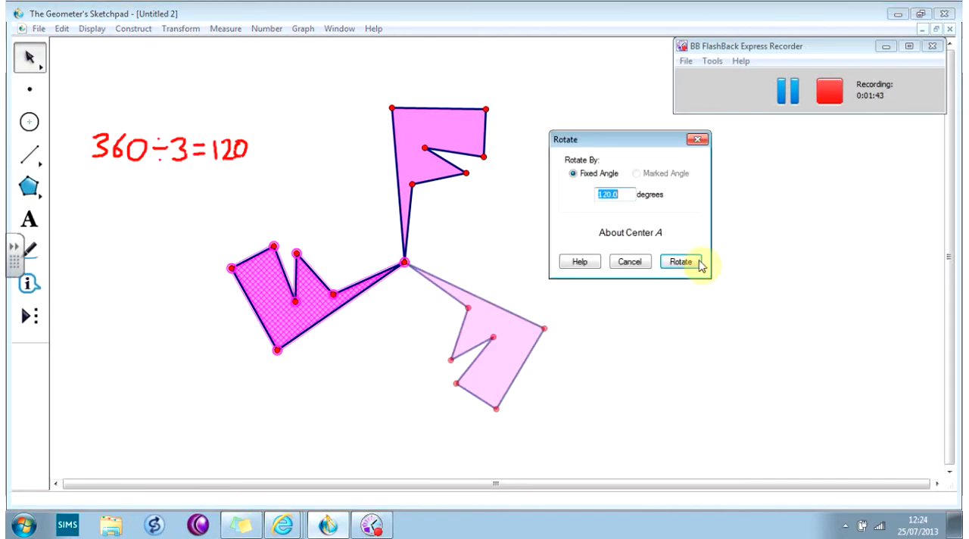
pyautogui.click(680, 260)
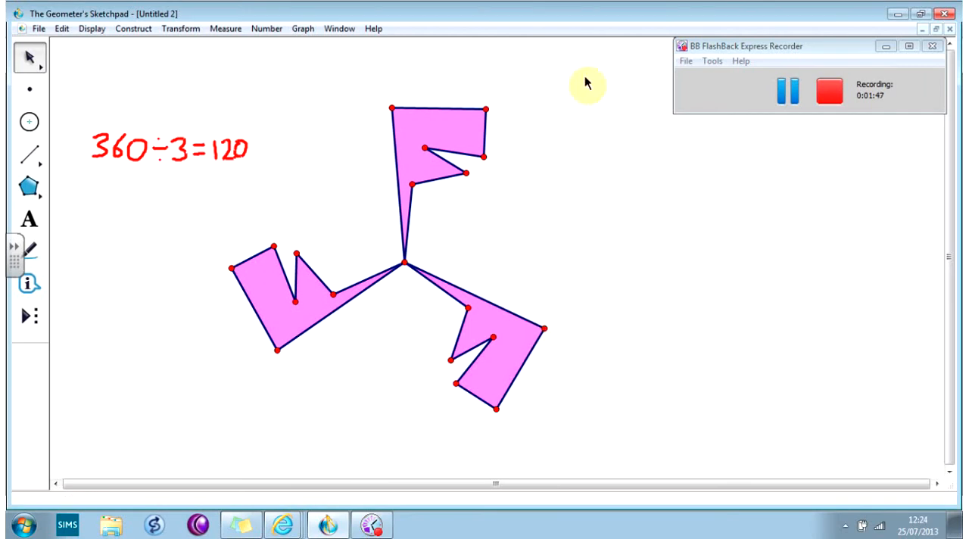
pyautogui.moveTo(542, 327)
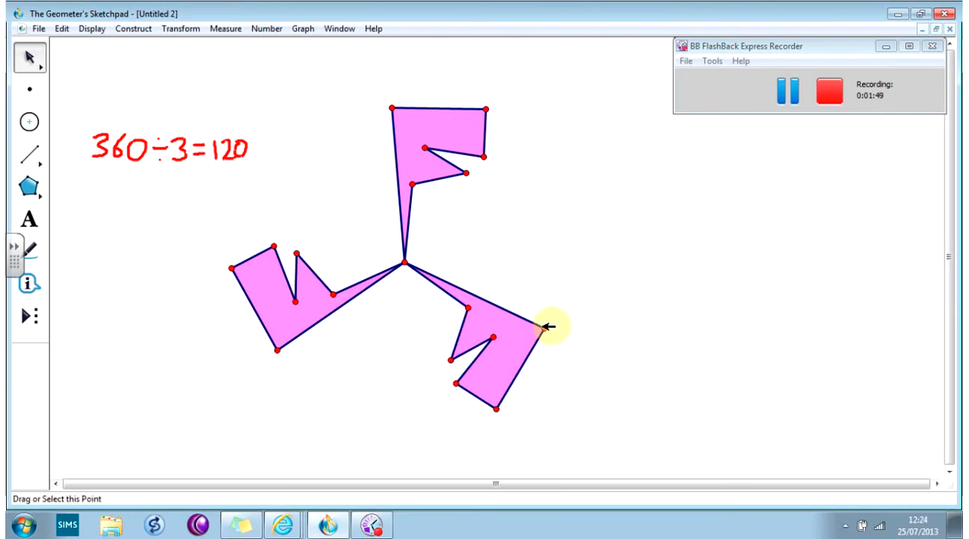
# - Drag three vertices of the original pink polygon so the rotated copies interlock into a pinwheel
pyautogui.moveTo(545, 327); pyautogui.dragTo(454, 356)
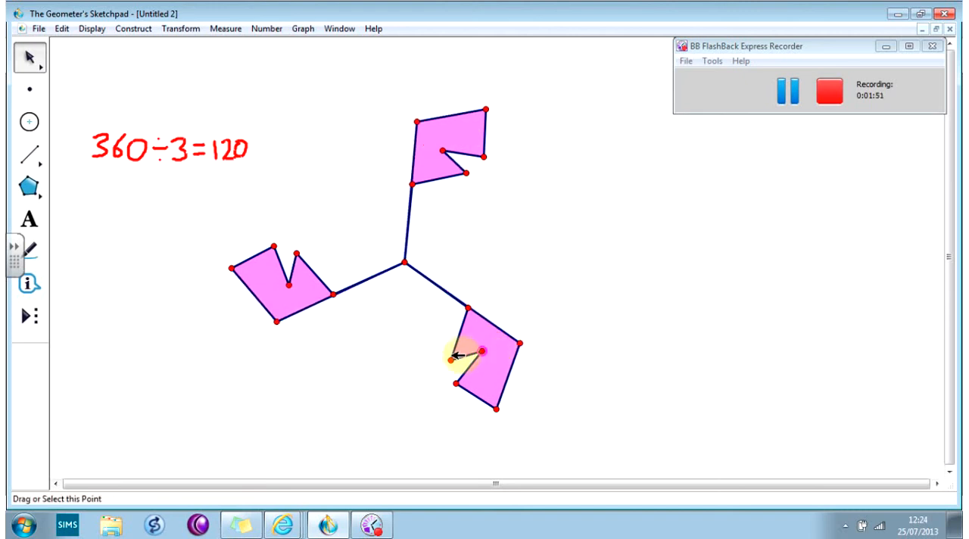
pyautogui.moveTo(485, 349); pyautogui.dragTo(366, 300)
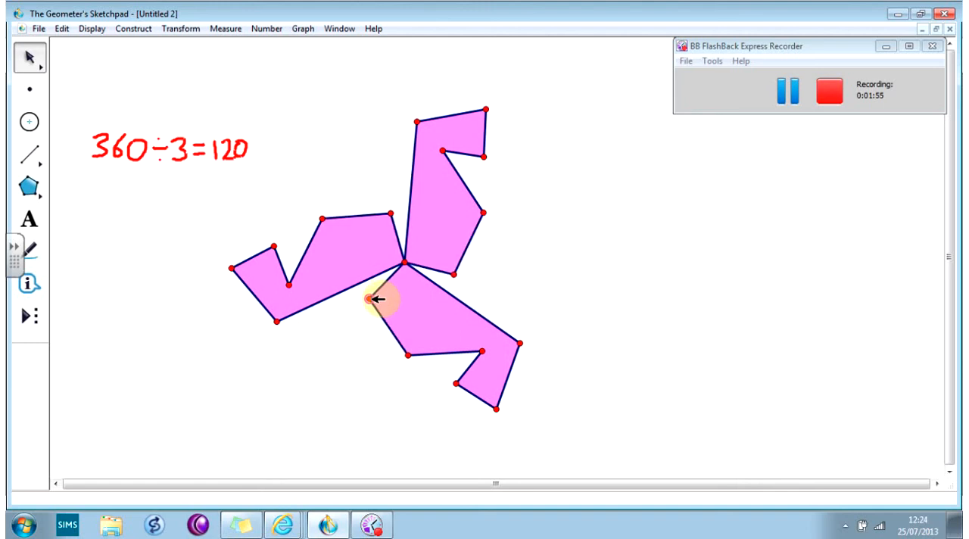
pyautogui.moveTo(371, 299); pyautogui.dragTo(409, 380)
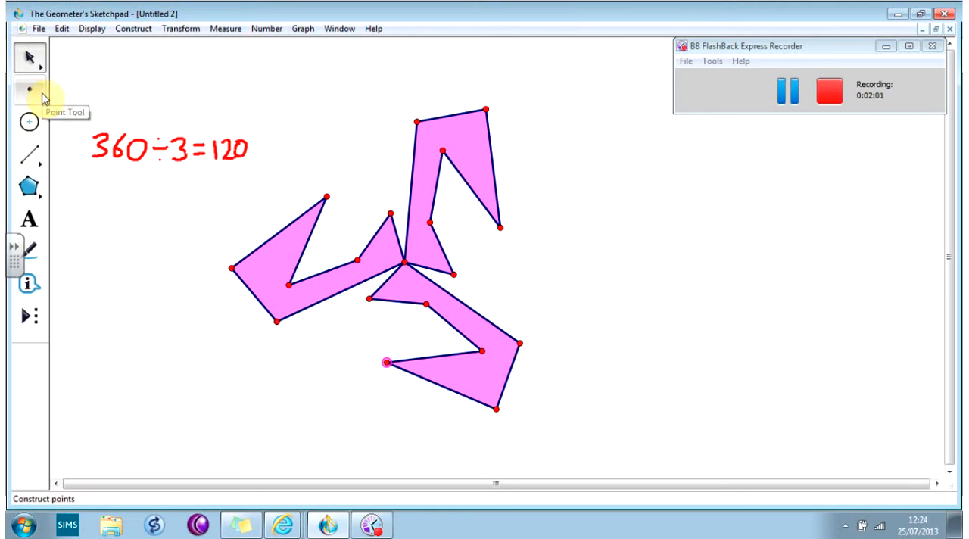
# - Draw a closed orange L-shaped polygon right of the pinwheel and deselect it
pyautogui.click(29, 188)
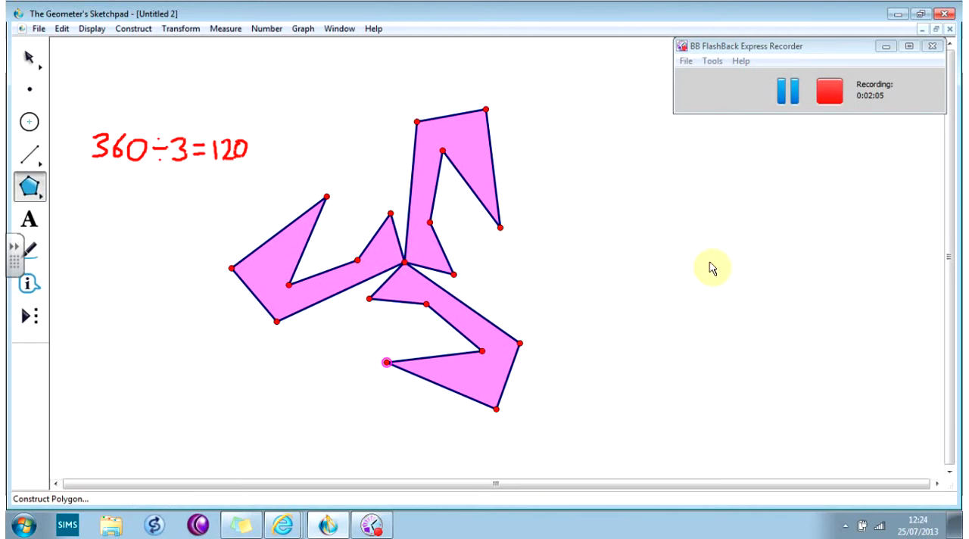
pyautogui.click(754, 189)
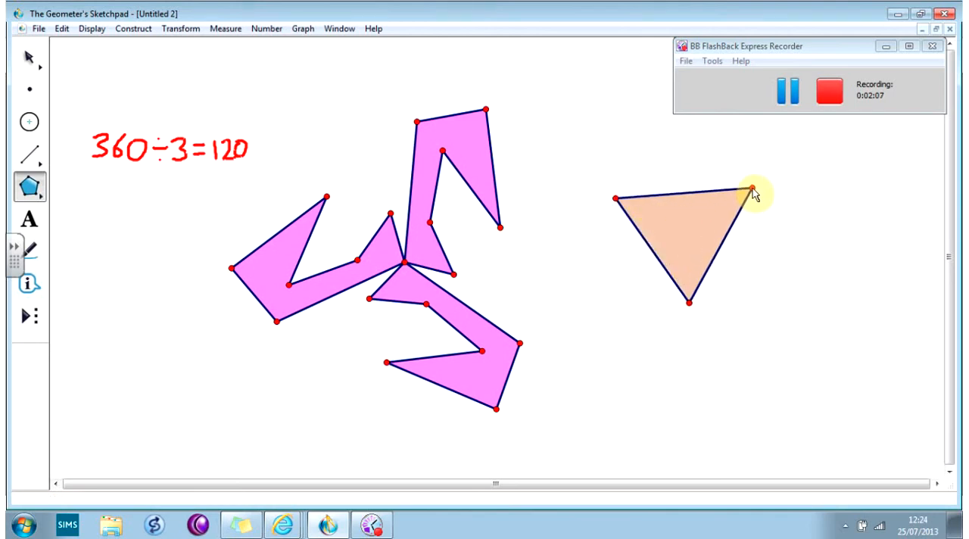
pyautogui.moveTo(754, 189); pyautogui.dragTo(780, 191)
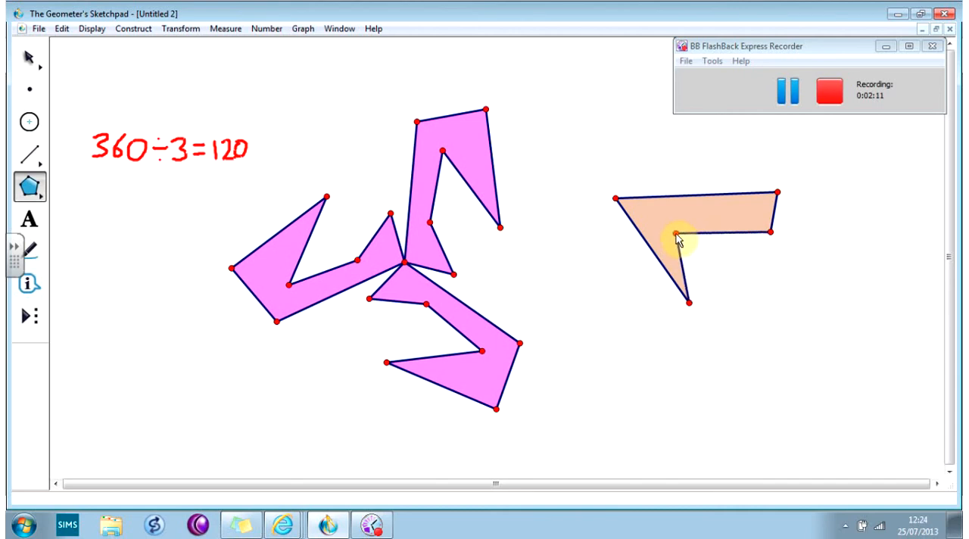
pyautogui.click(674, 235)
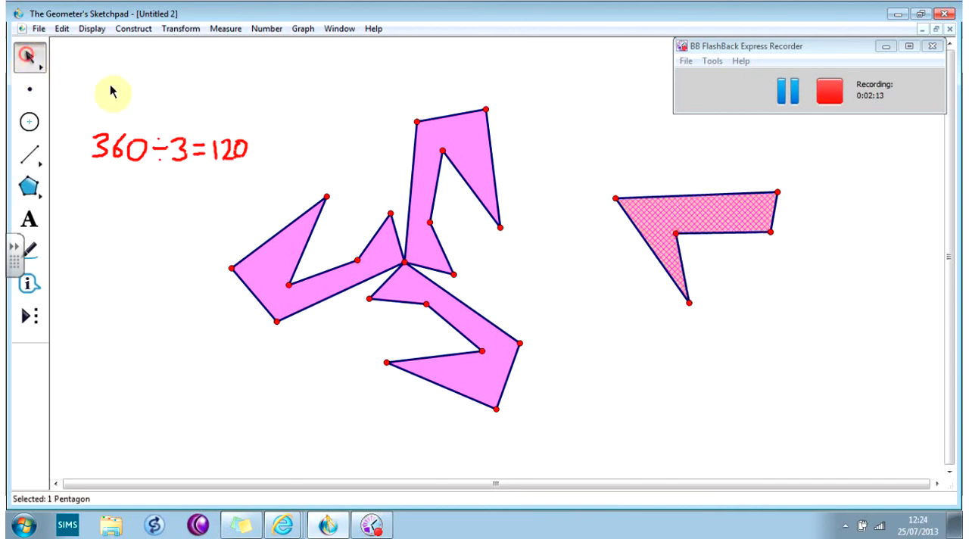
pyautogui.click(151, 239)
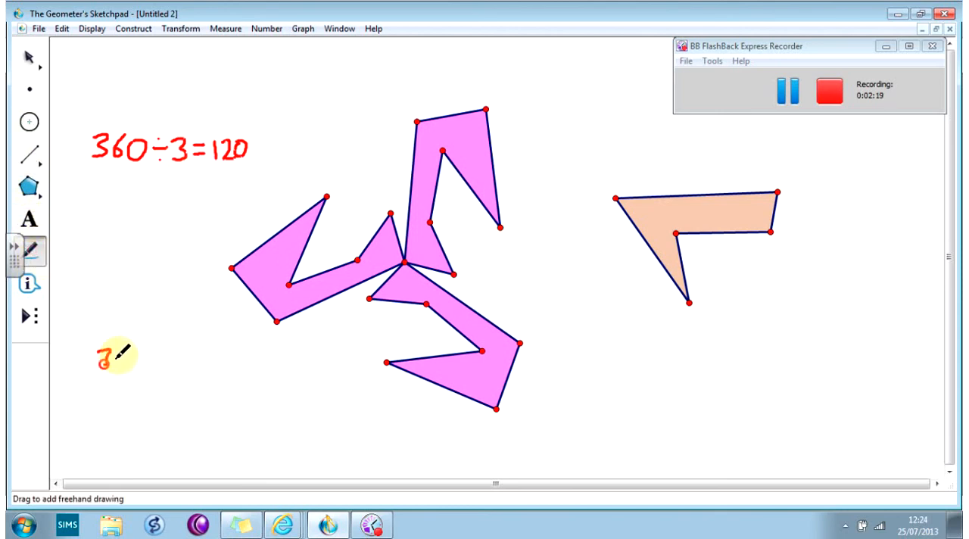
# - Handwrite 360 ÷ 6 = 60 in red beneath the first calculation
pyautogui.moveTo(106, 356); pyautogui.dragTo(154, 351)
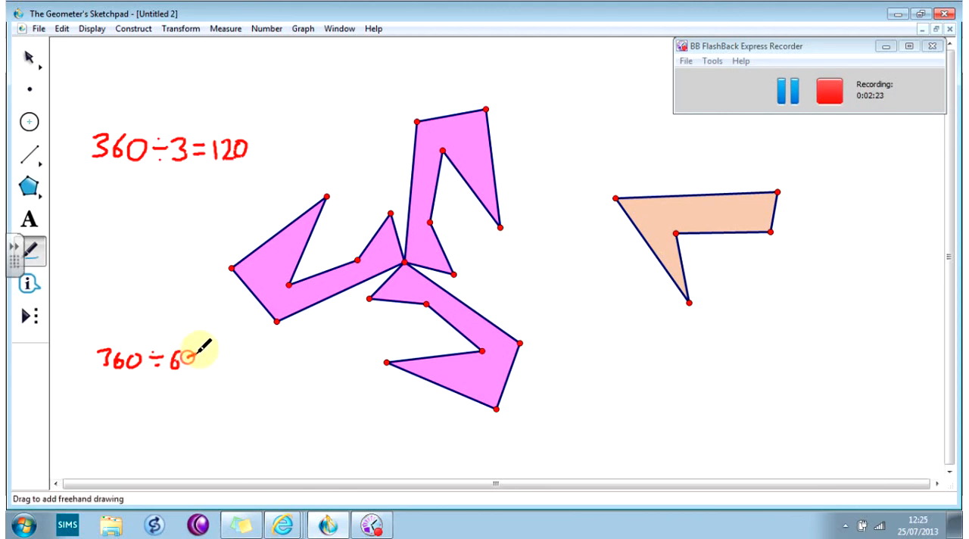
pyautogui.moveTo(200, 345); pyautogui.dragTo(239, 364)
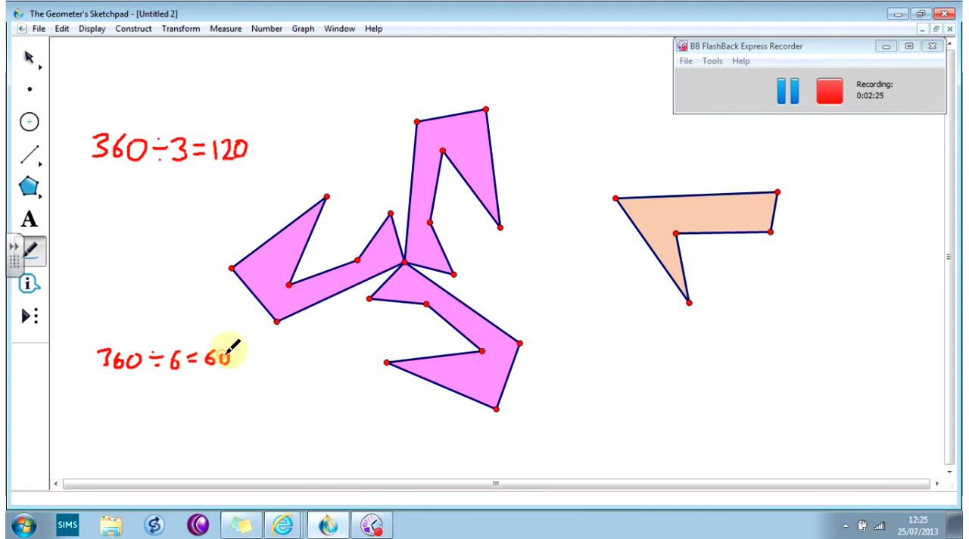
pyautogui.moveTo(563, 154); pyautogui.dragTo(845, 330)
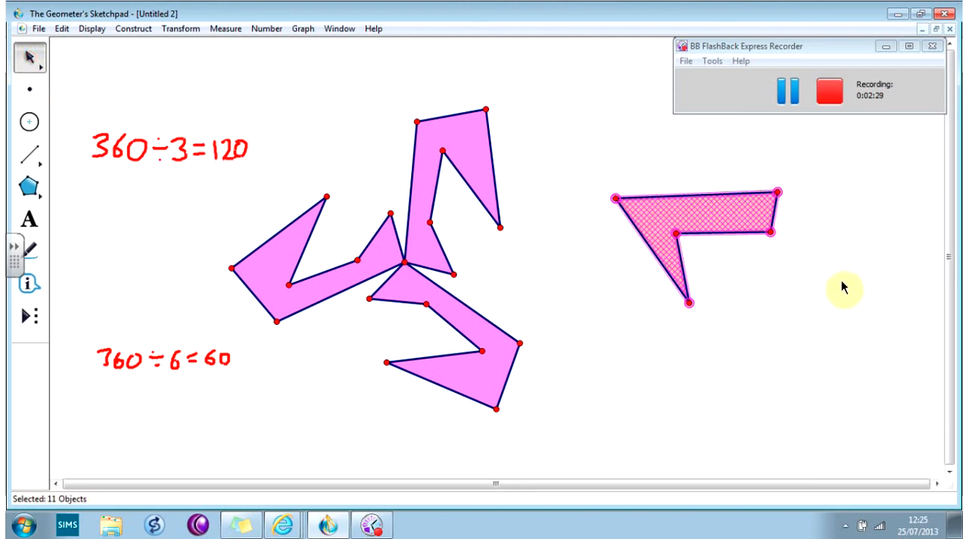
pyautogui.moveTo(688, 303)
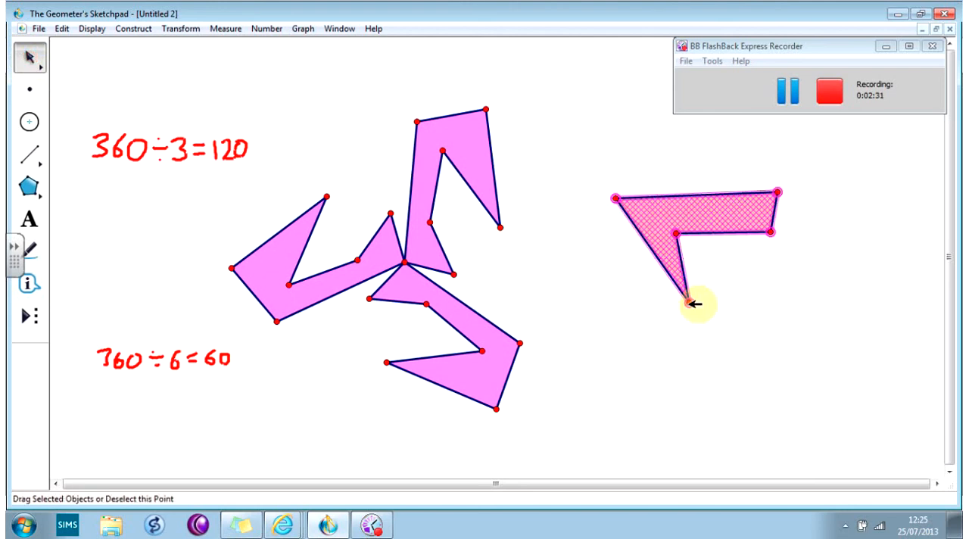
# - Mark the orange polygon's bottom corner as centre and rotate it by 60°
pyautogui.click(180, 27)
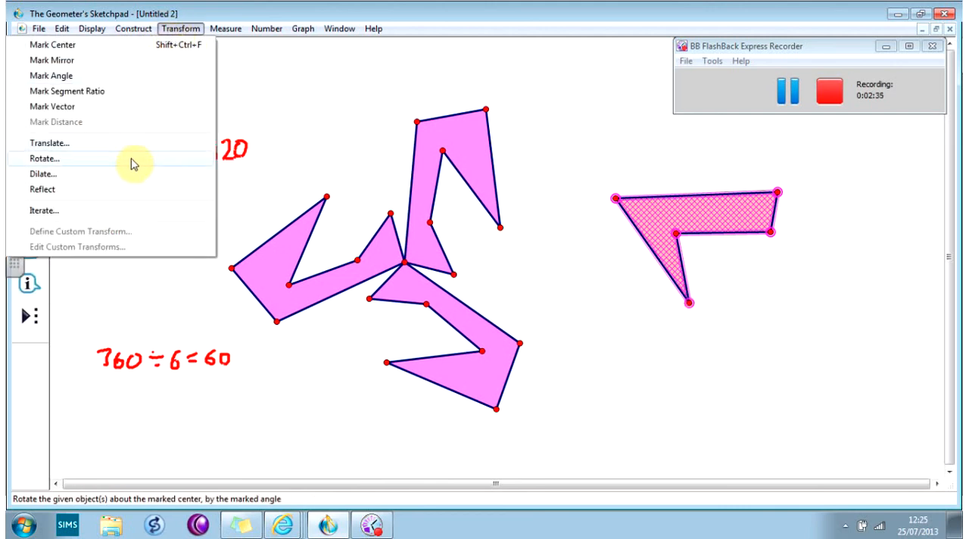
pyautogui.click(44, 159)
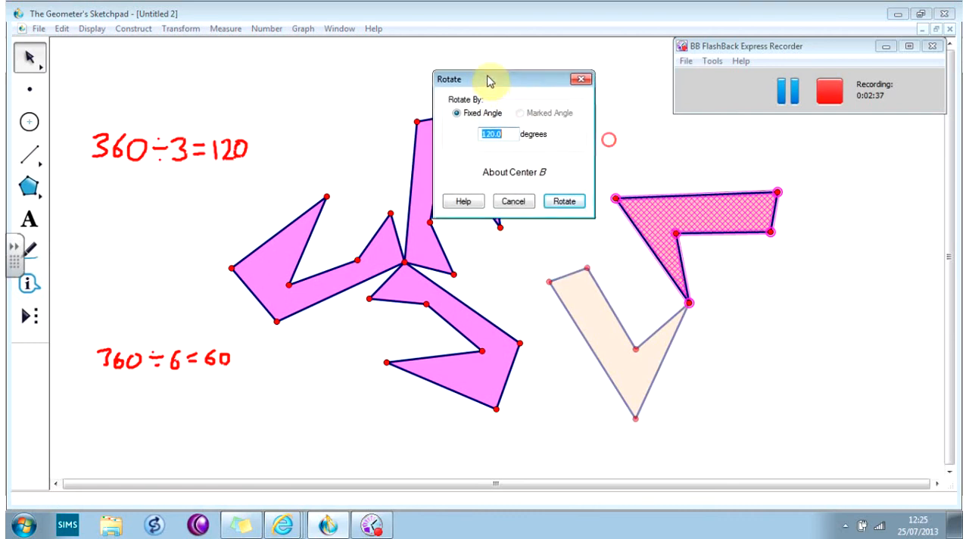
pyautogui.write('60')
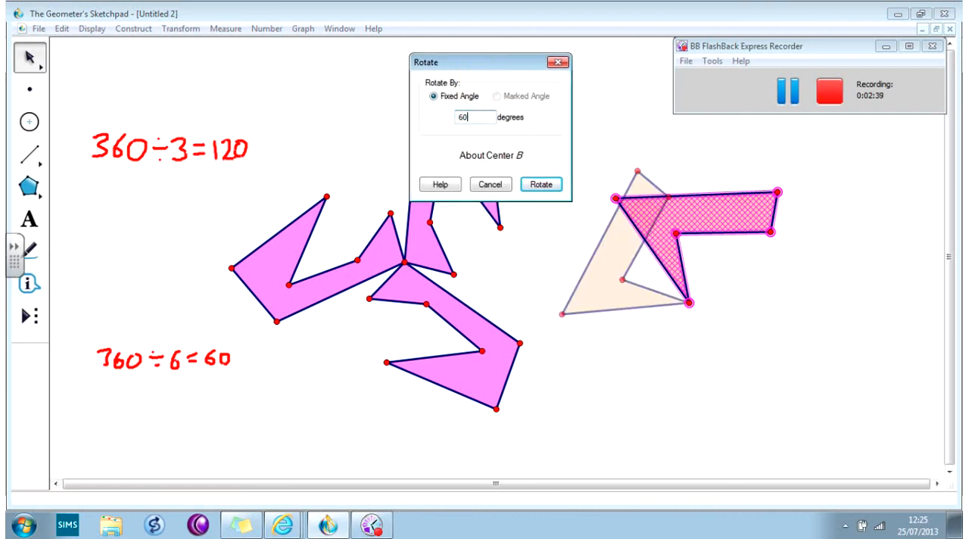
pyautogui.click(540, 183)
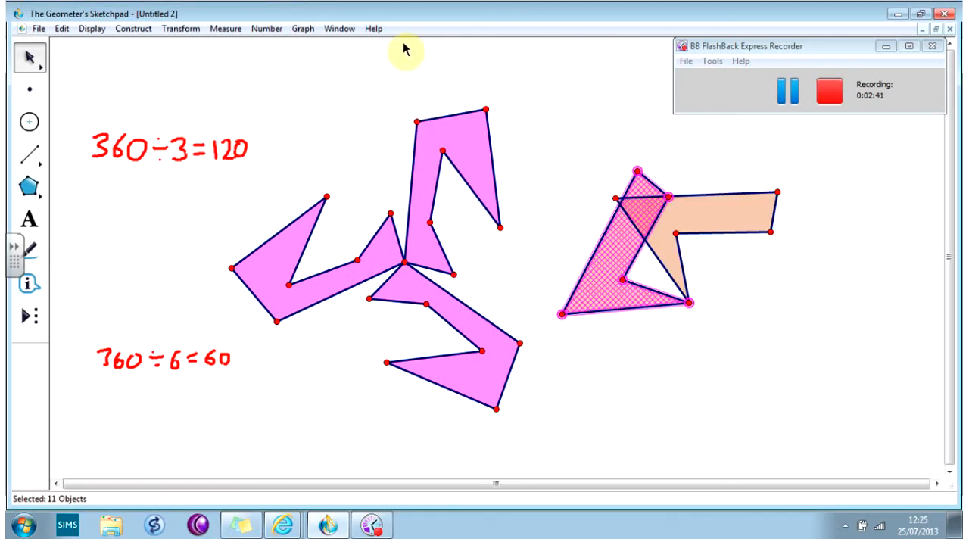
# - Repeat the 60° rotation on each new copy to complete the six-fold ring
pyautogui.click(180, 27)
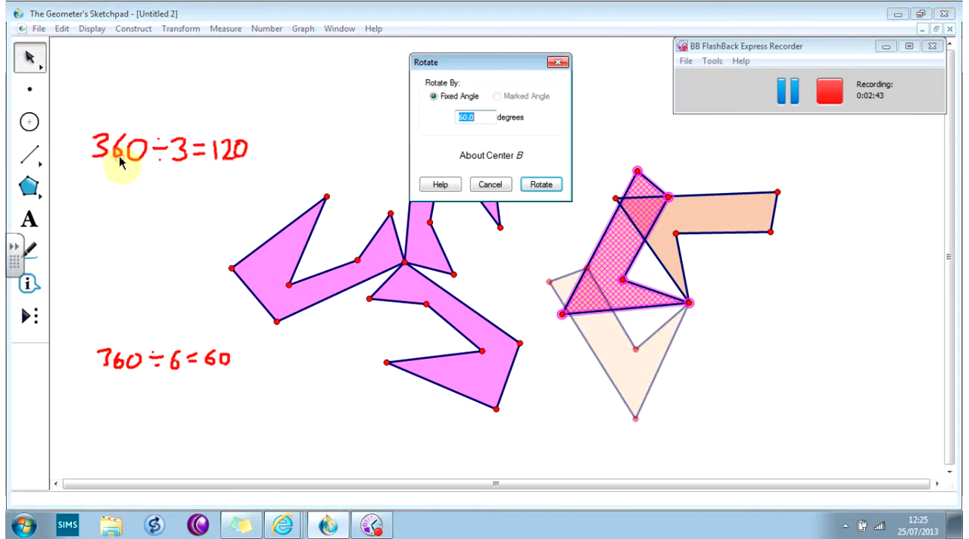
pyautogui.click(540, 183)
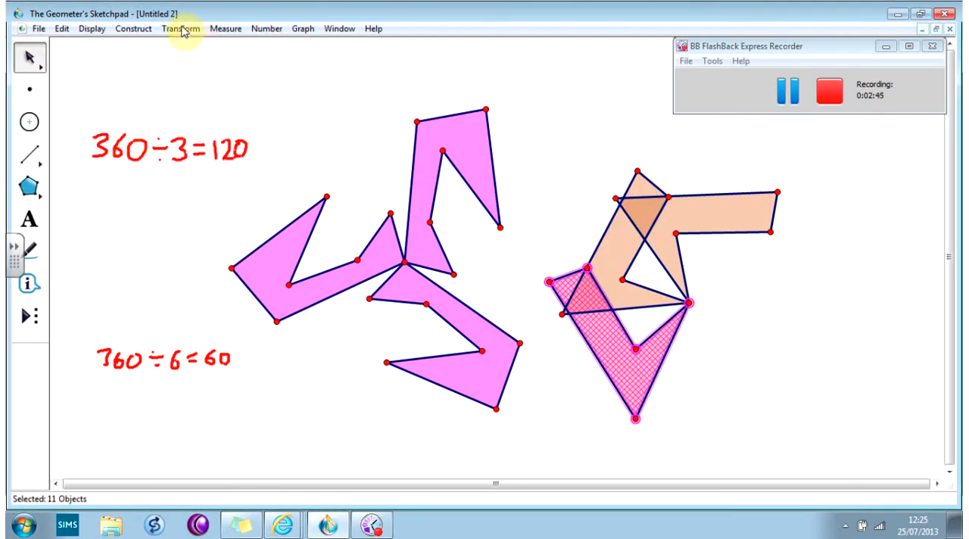
pyautogui.click(180, 27)
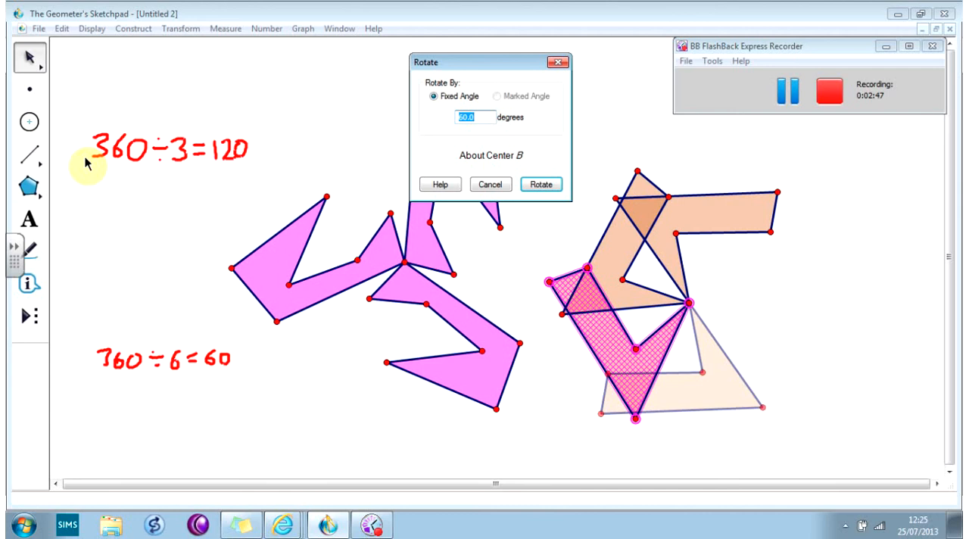
pyautogui.click(540, 183)
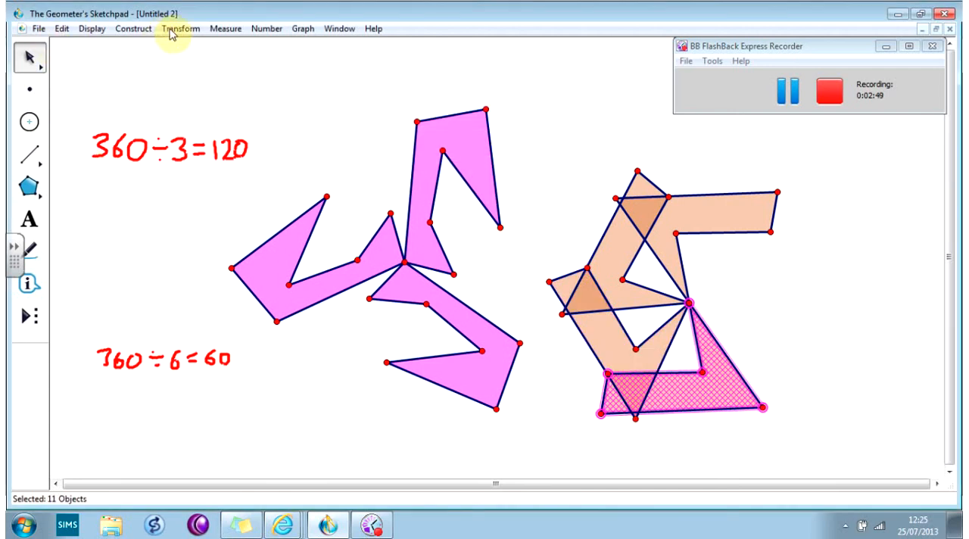
pyautogui.click(180, 27)
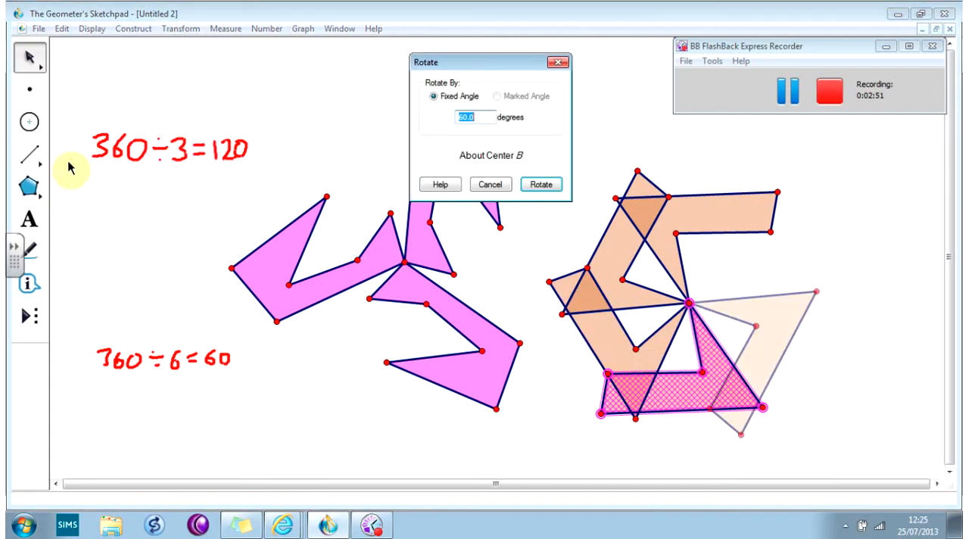
pyautogui.click(181, 27)
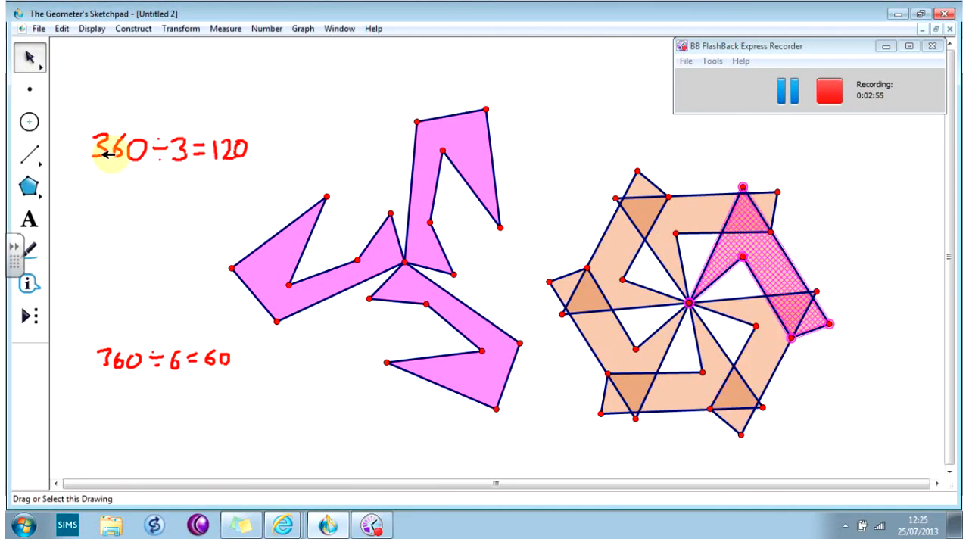
pyautogui.moveTo(639, 171)
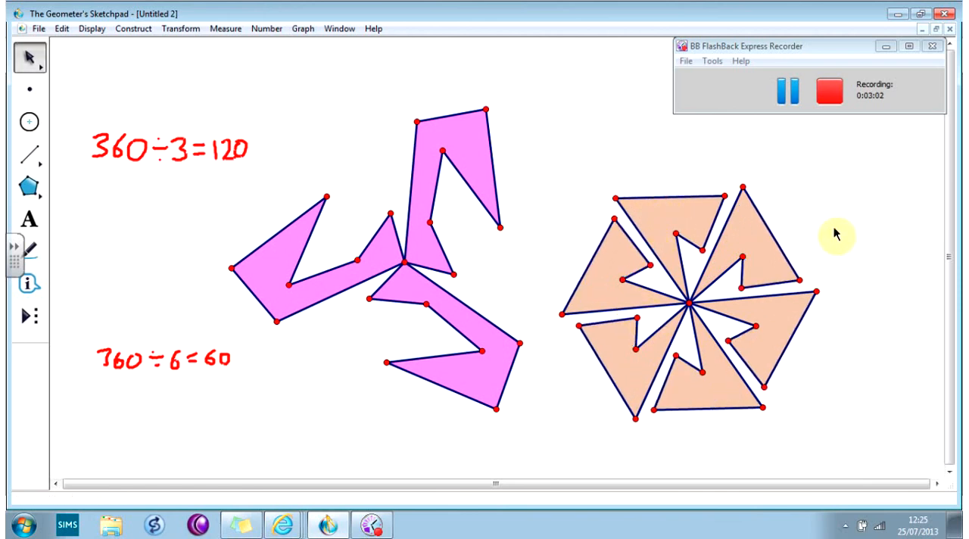
pyautogui.moveTo(710, 252)
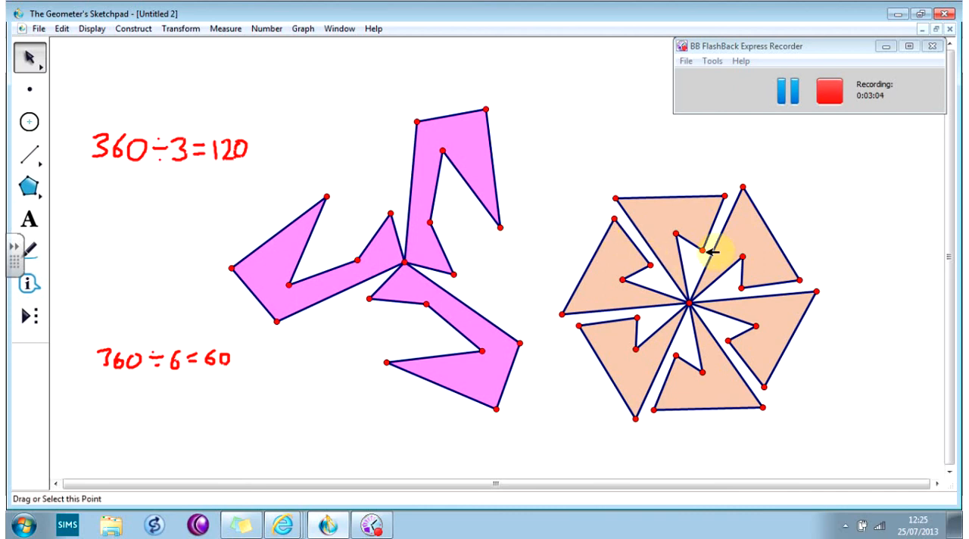
pyautogui.moveTo(578, 179)
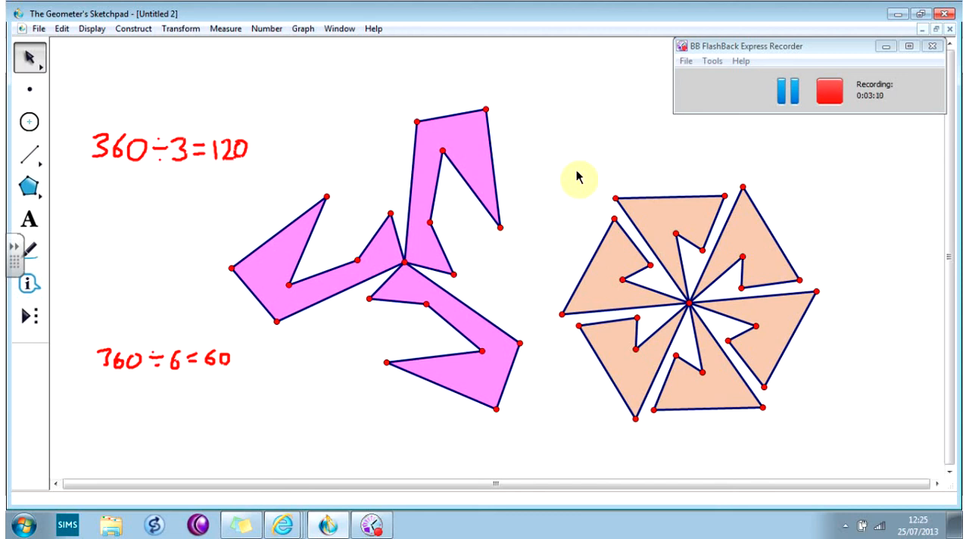
pyautogui.moveTo(639, 168)
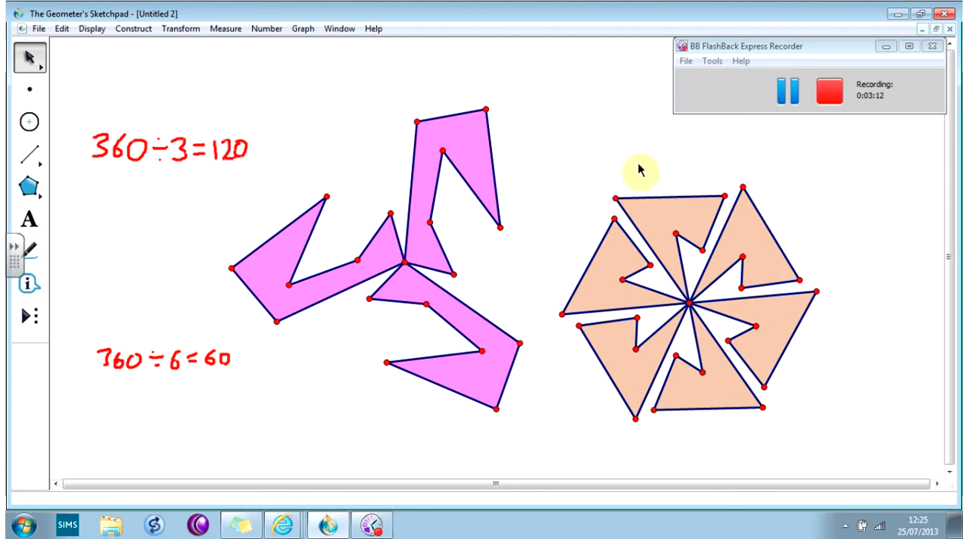
pyautogui.moveTo(805, 122)
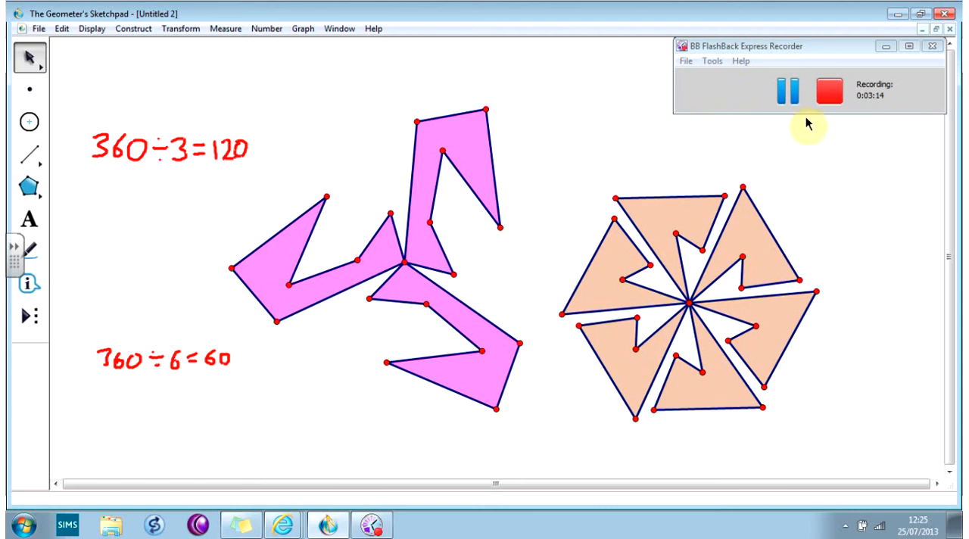